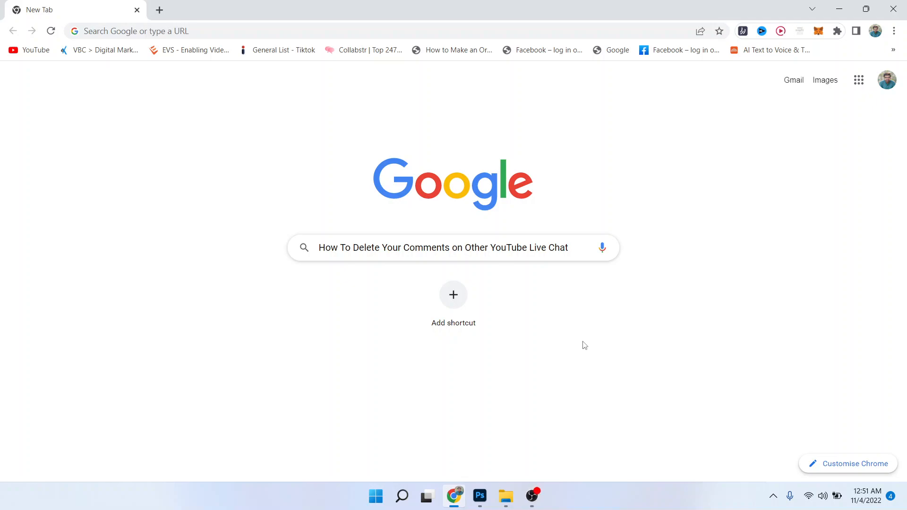
{"action": "mouse_move", "coordinate": [332, 334]}
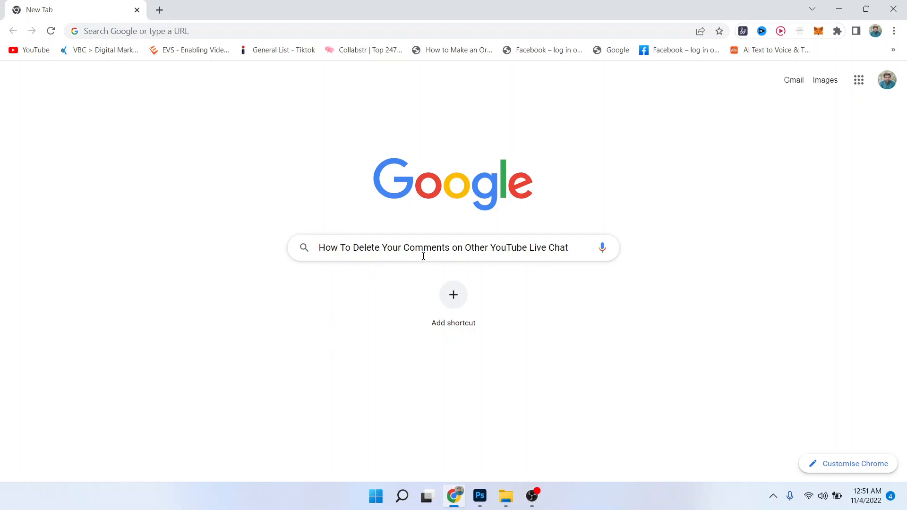
{"action": "mouse_move", "coordinate": [536, 256]}
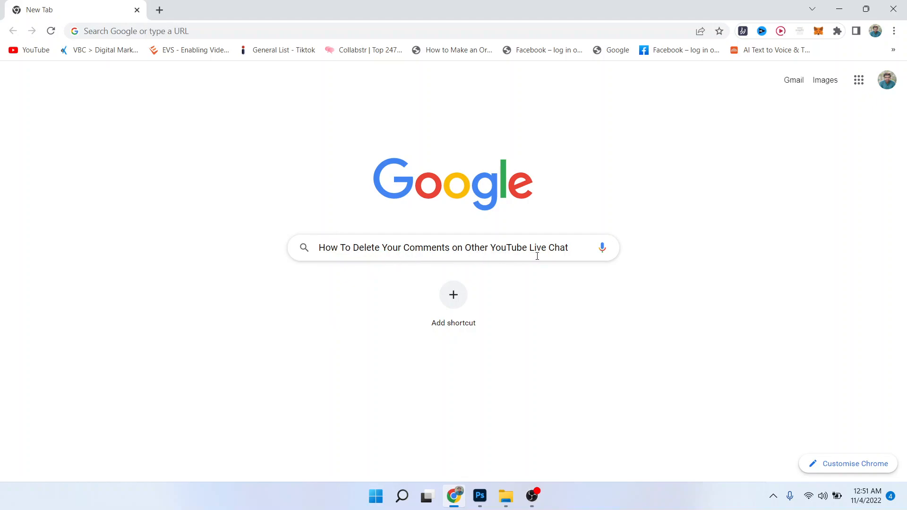
{"action": "mouse_move", "coordinate": [590, 341]}
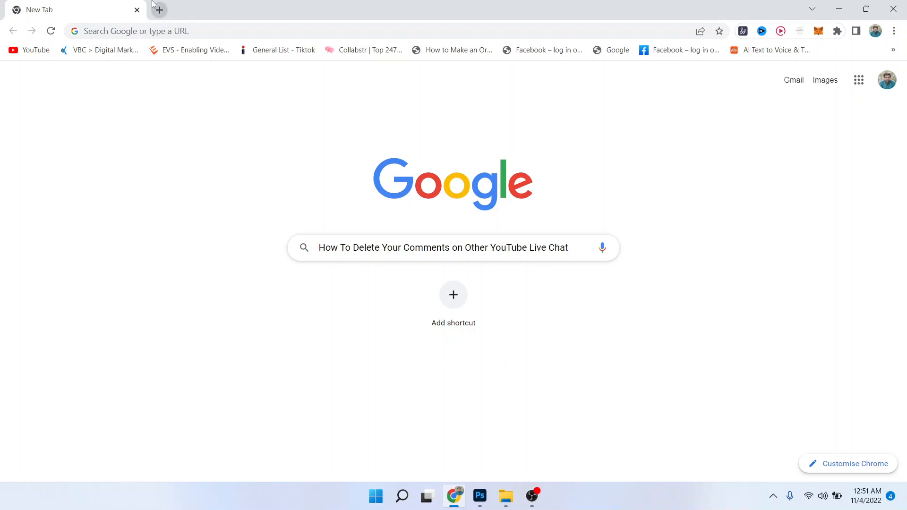
- Open a new Chrome tab and load YouTube from the bookmarks bar
{"action": "left_click", "coordinate": [158, 10]}
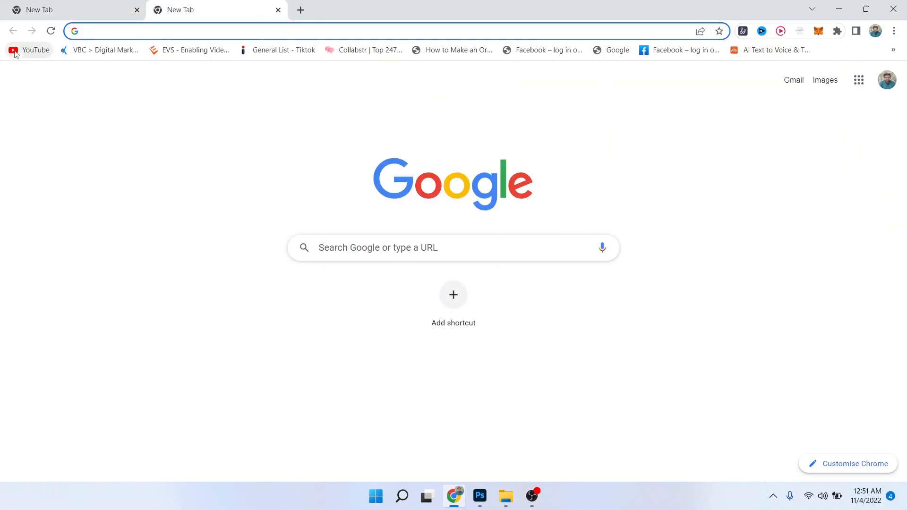
{"action": "left_click", "coordinate": [29, 50]}
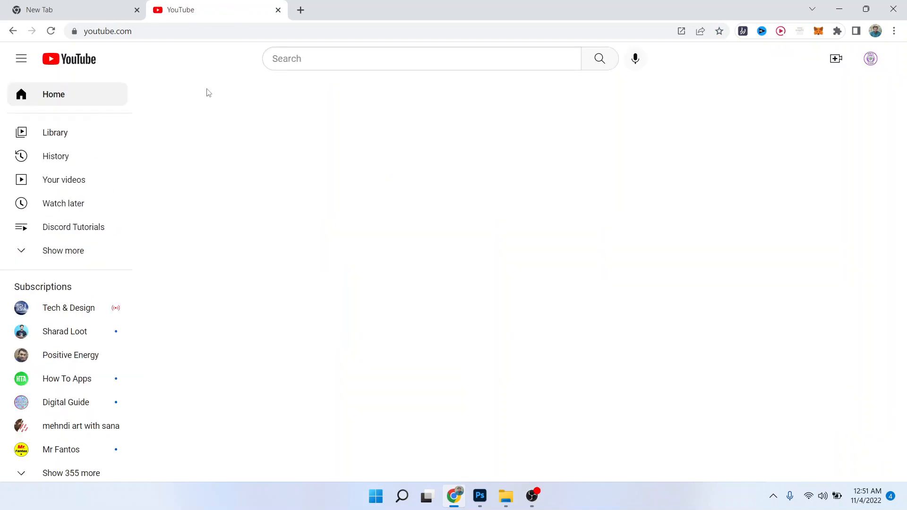
- From YouTube History, view the empty Live chat activity page, then return to the first tab
{"action": "left_click", "coordinate": [55, 157]}
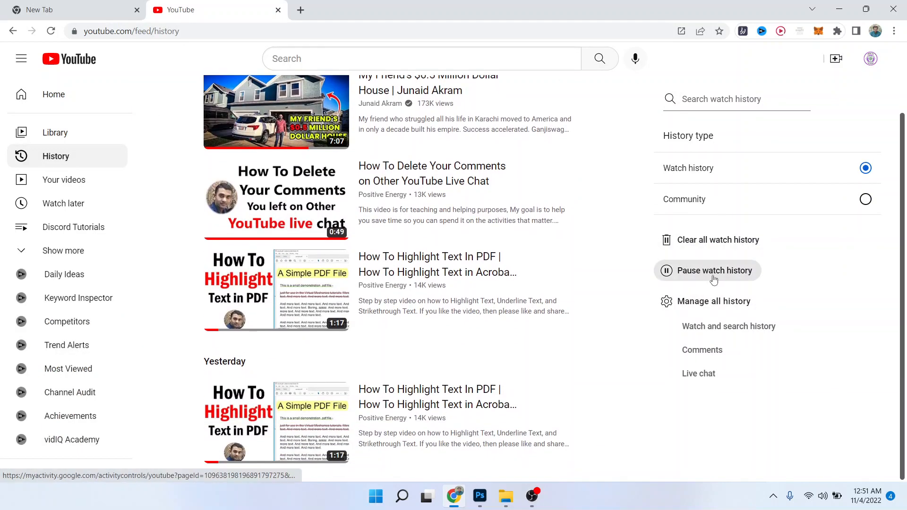
{"action": "left_click", "coordinate": [698, 373]}
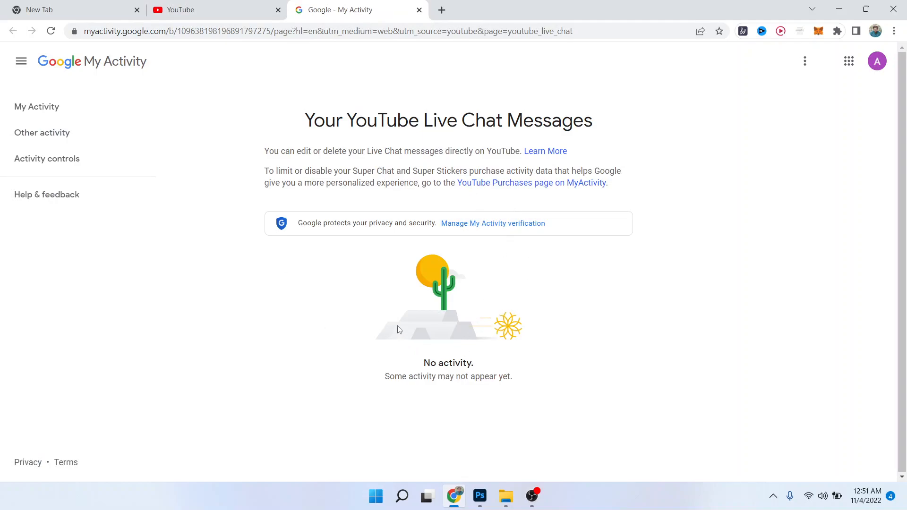
{"action": "left_click", "coordinate": [70, 10]}
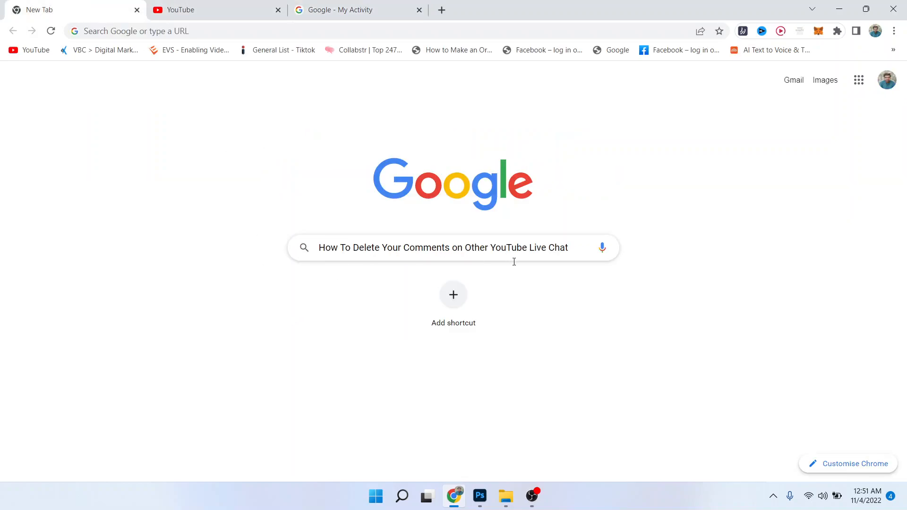
{"action": "mouse_move", "coordinate": [556, 312]}
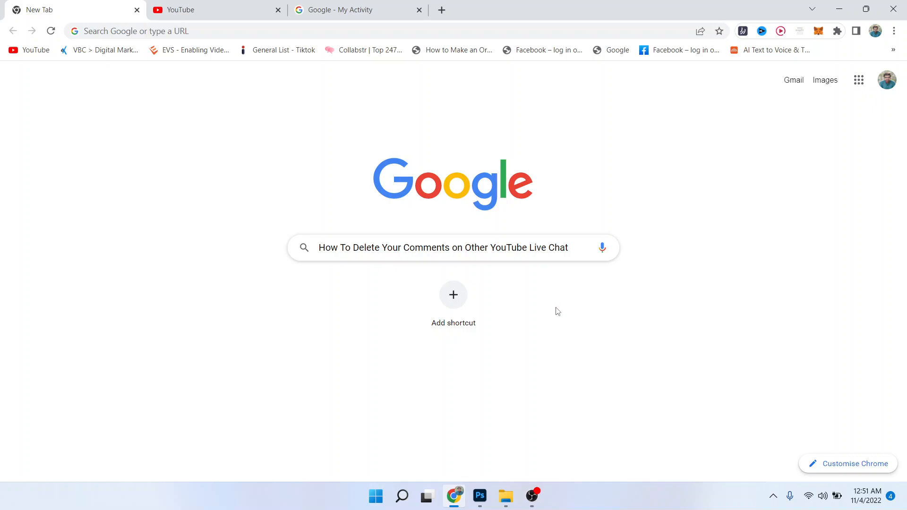